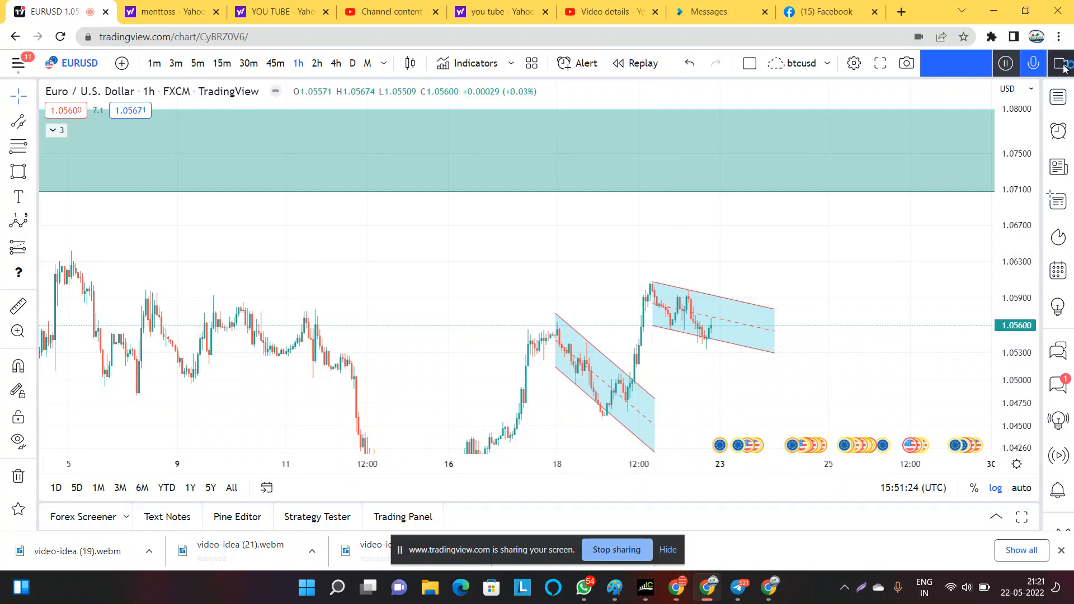
# Switch EURUSD to the 4-hour timeframe and lay out the Elliott impulse wave (0)–(5) with a resistance box at wave (3).
pyautogui.click(1062, 62)
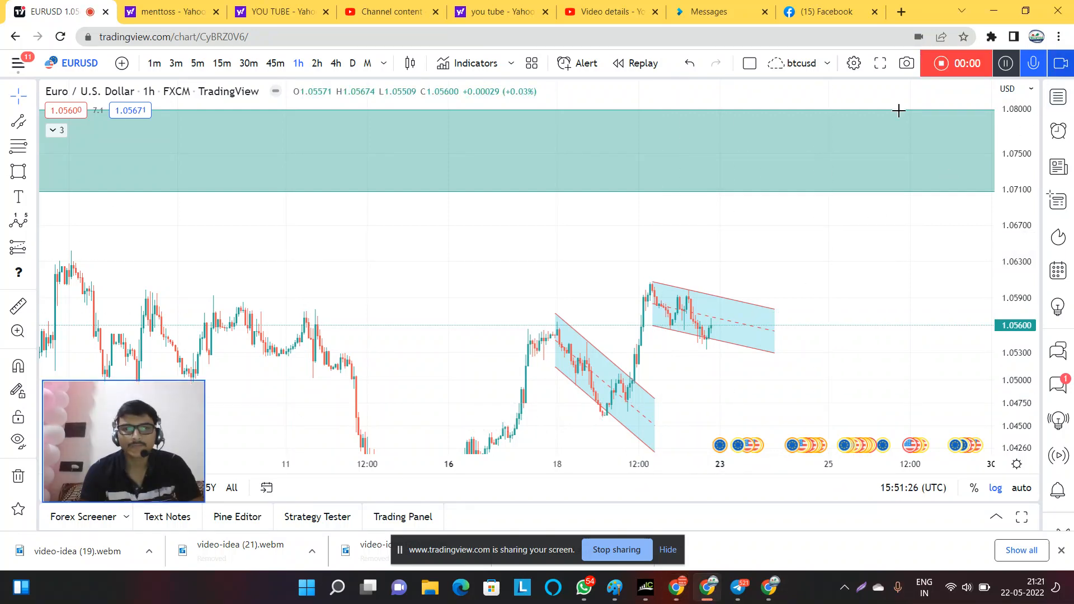
pyautogui.moveTo(536, 235)
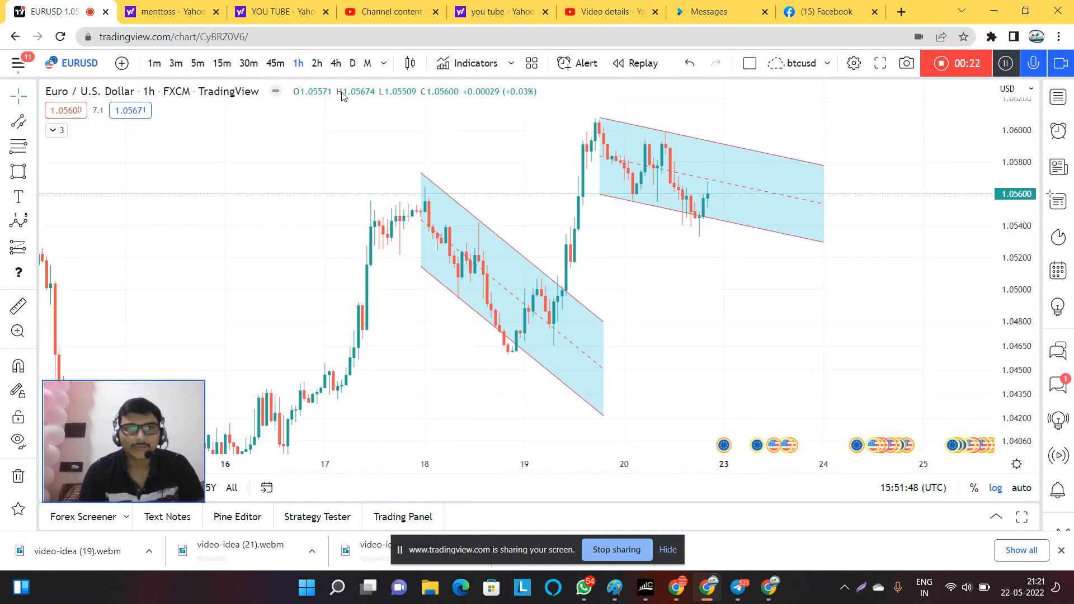
pyautogui.click(334, 63)
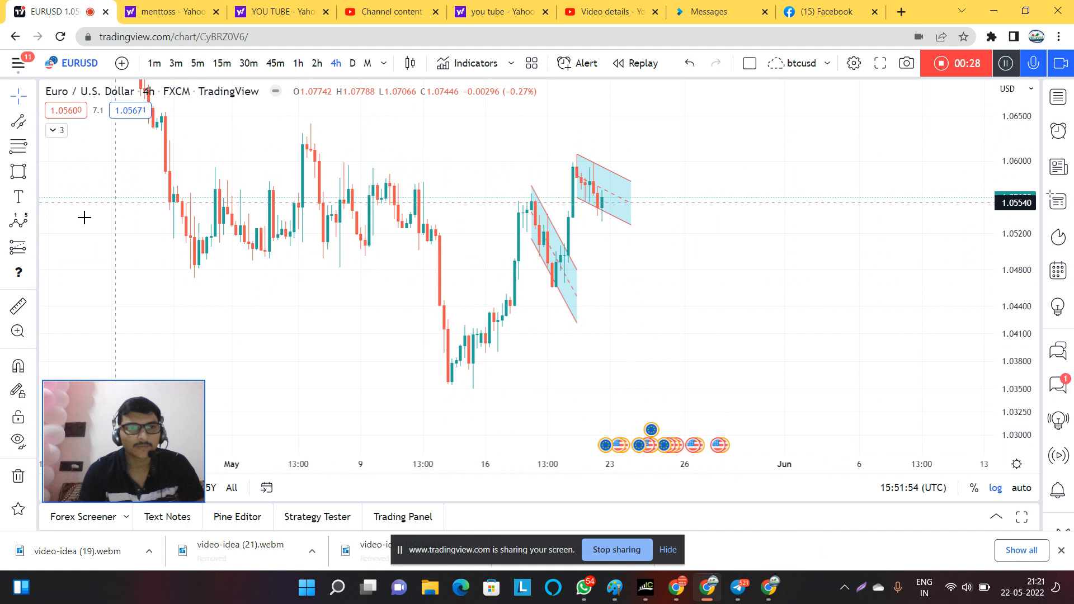
pyautogui.moveTo(448, 385)
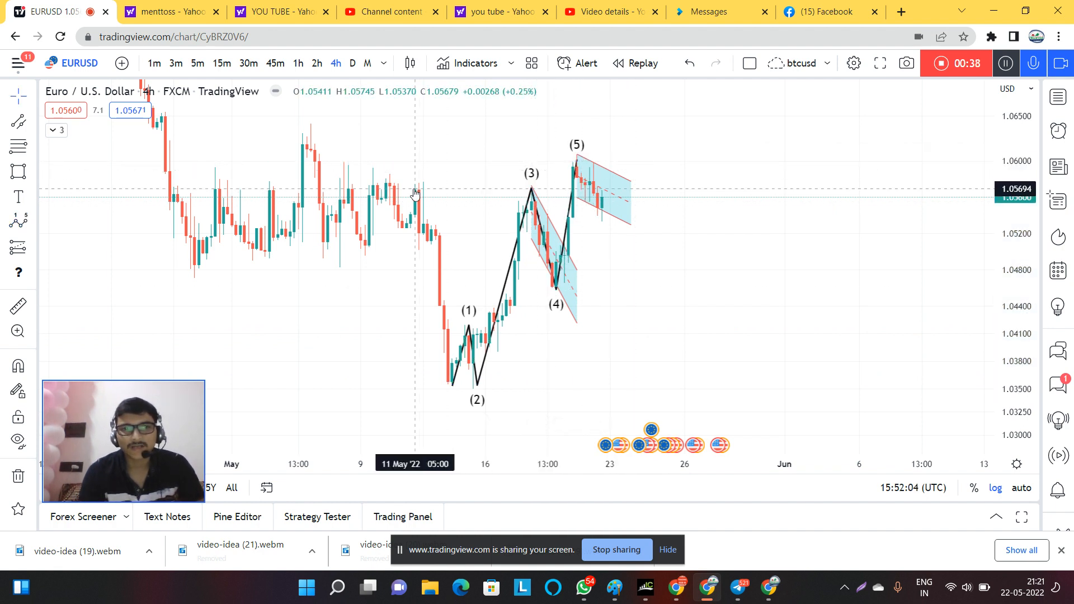
pyautogui.moveTo(513, 197)
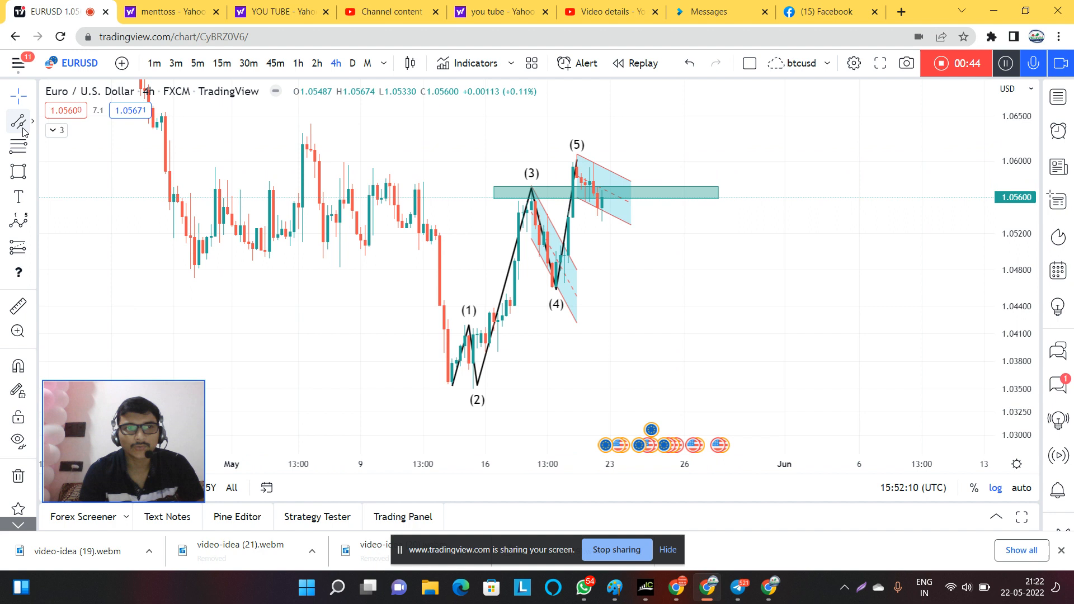
pyautogui.click(19, 121)
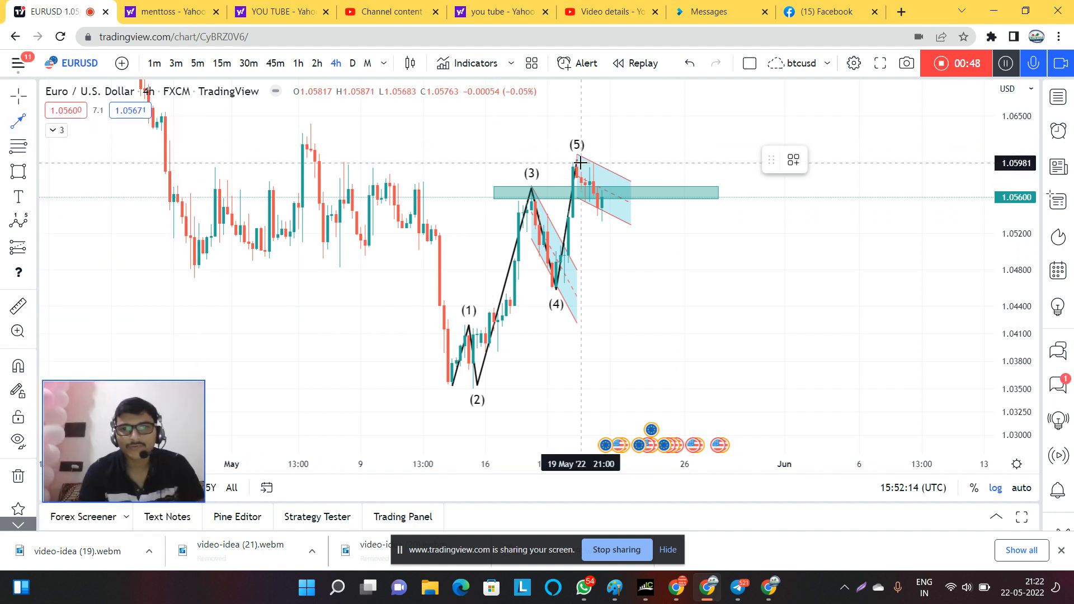
pyautogui.moveTo(603, 228)
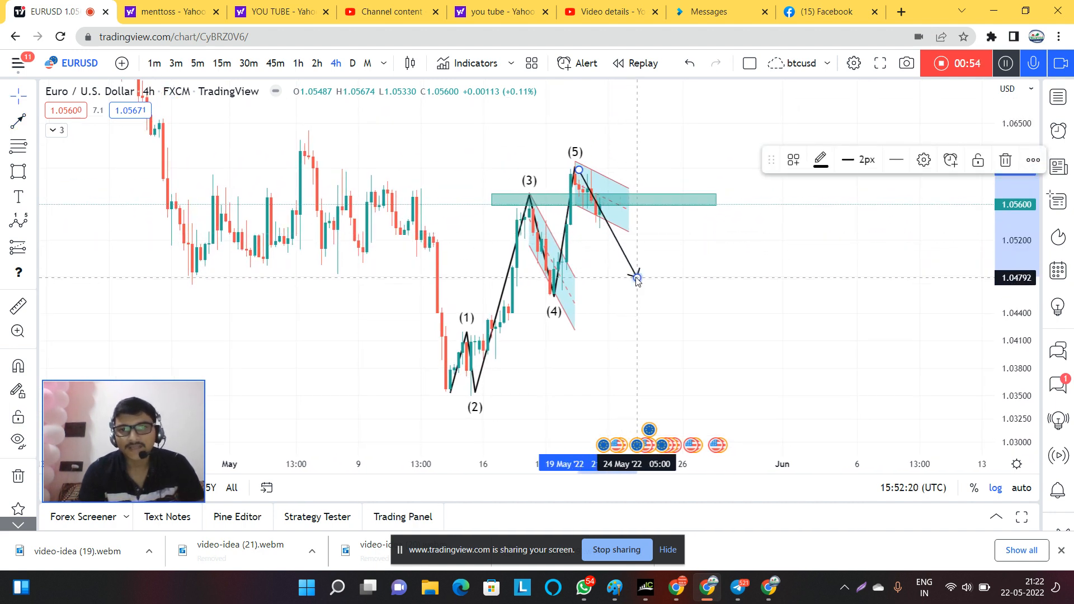
pyautogui.moveTo(901, 194)
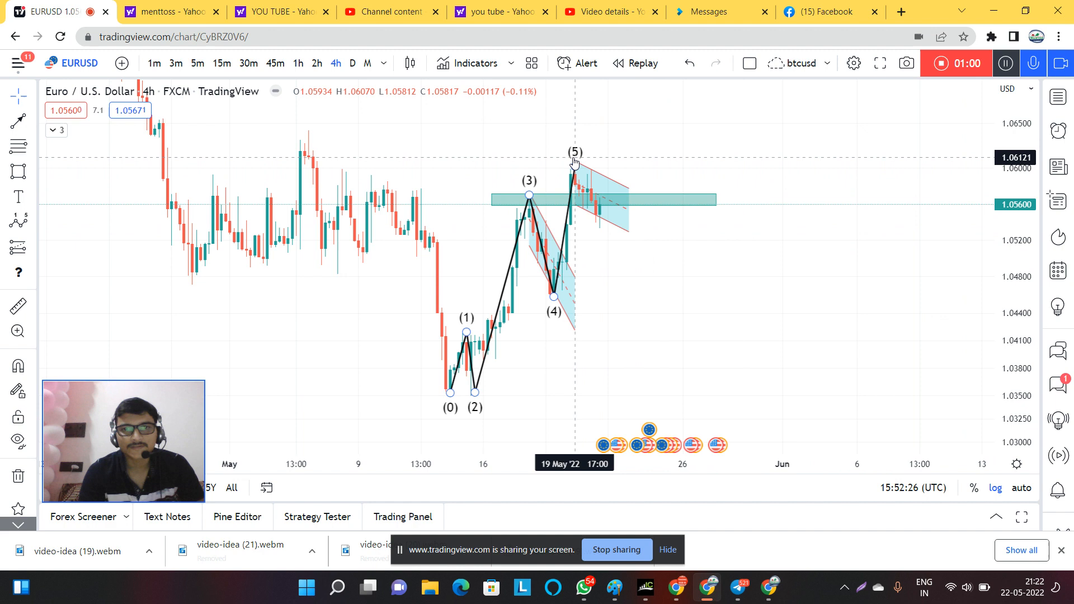
pyautogui.moveTo(526, 190)
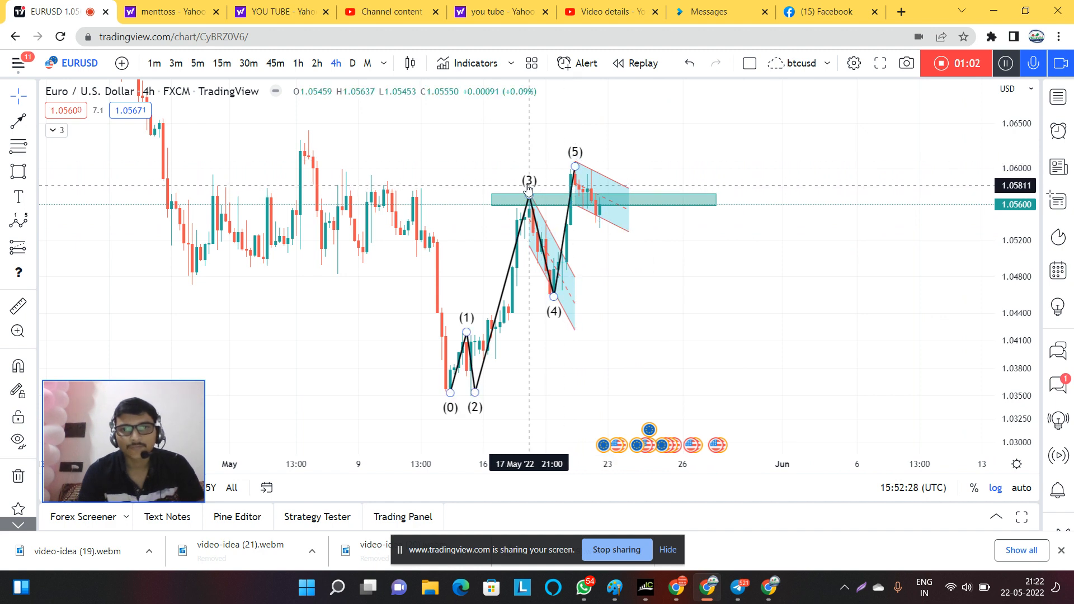
# Select the Elliott wave drawing and return the chart to the 1-hour timeframe on waves (3)–(5).
pyautogui.click(527, 190)
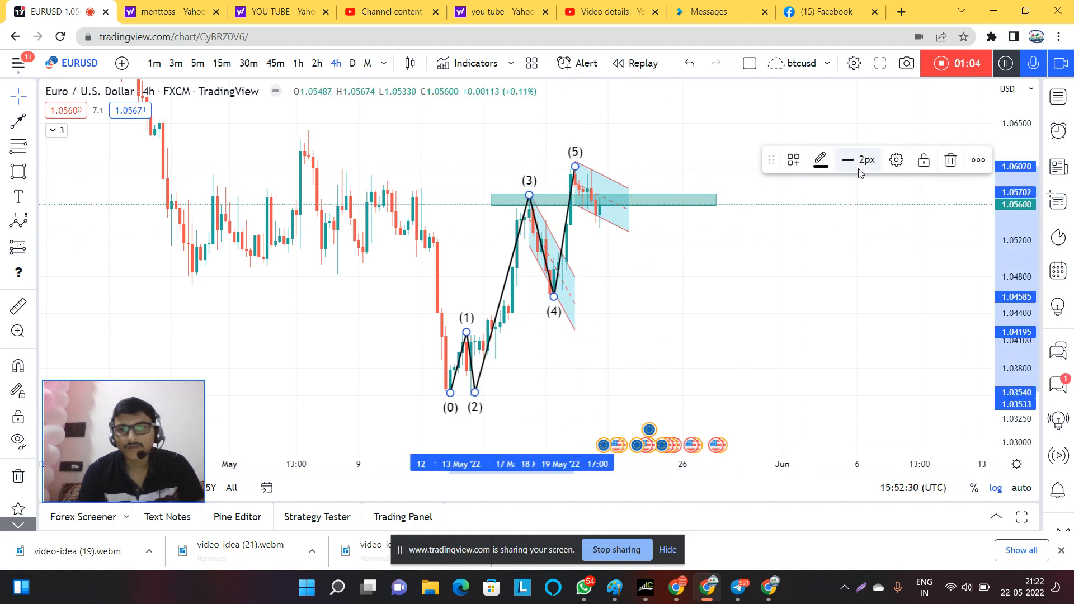
pyautogui.moveTo(419, 111)
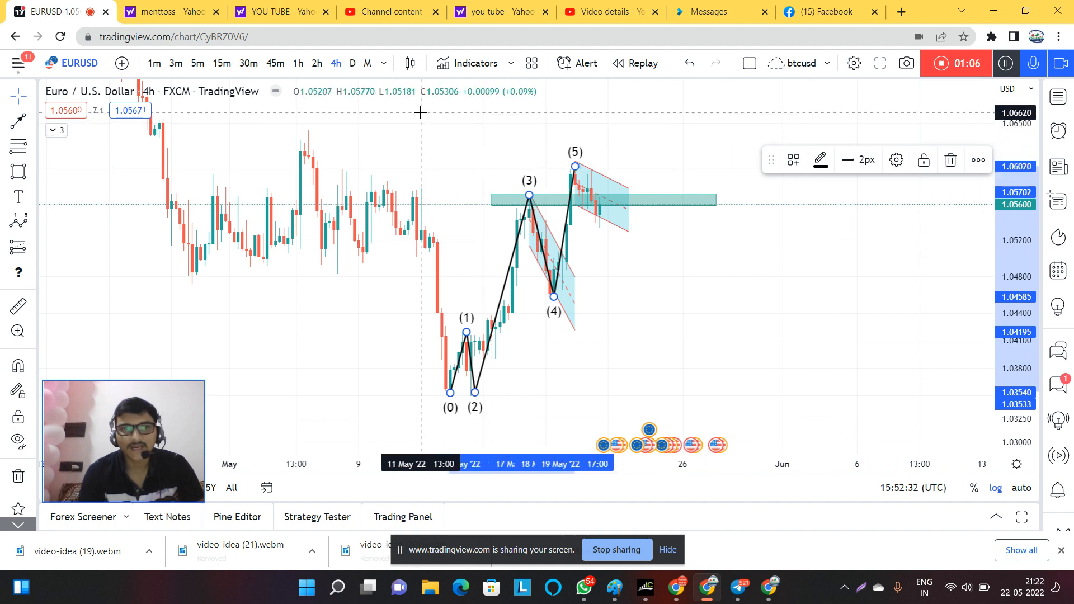
pyautogui.click(298, 63)
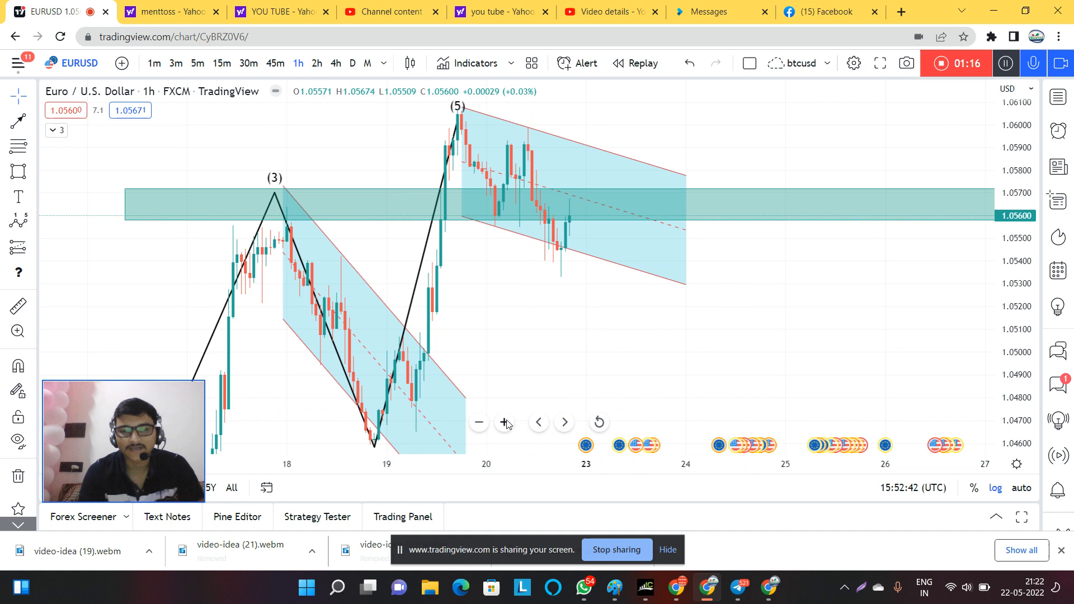
# Sketch a black freehand path over the recent swings inside the upper channel, looping the two lows.
pyautogui.click(477, 422)
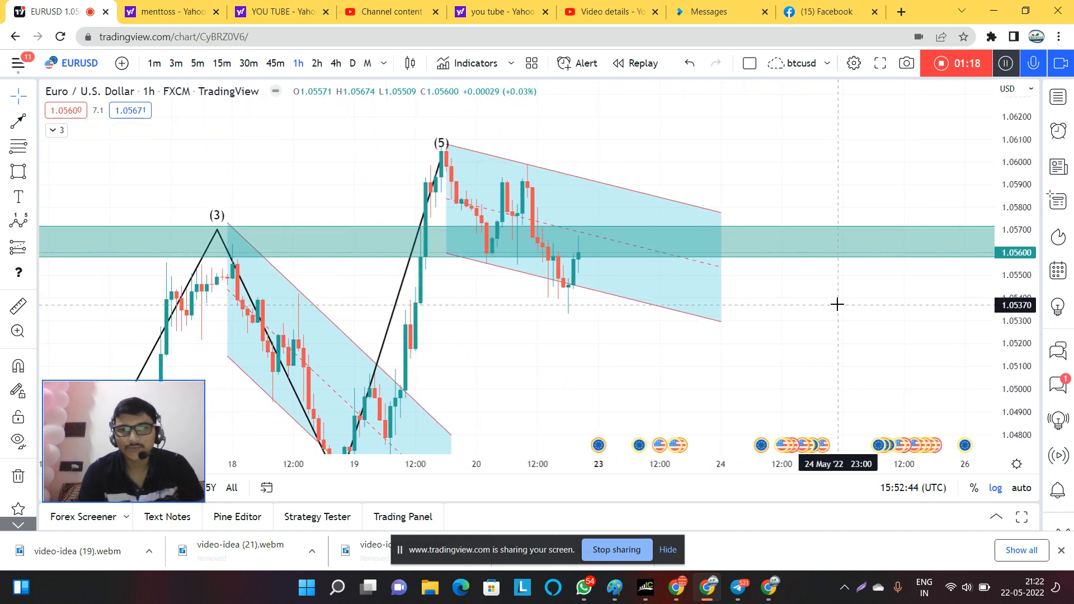
pyautogui.moveTo(545, 181)
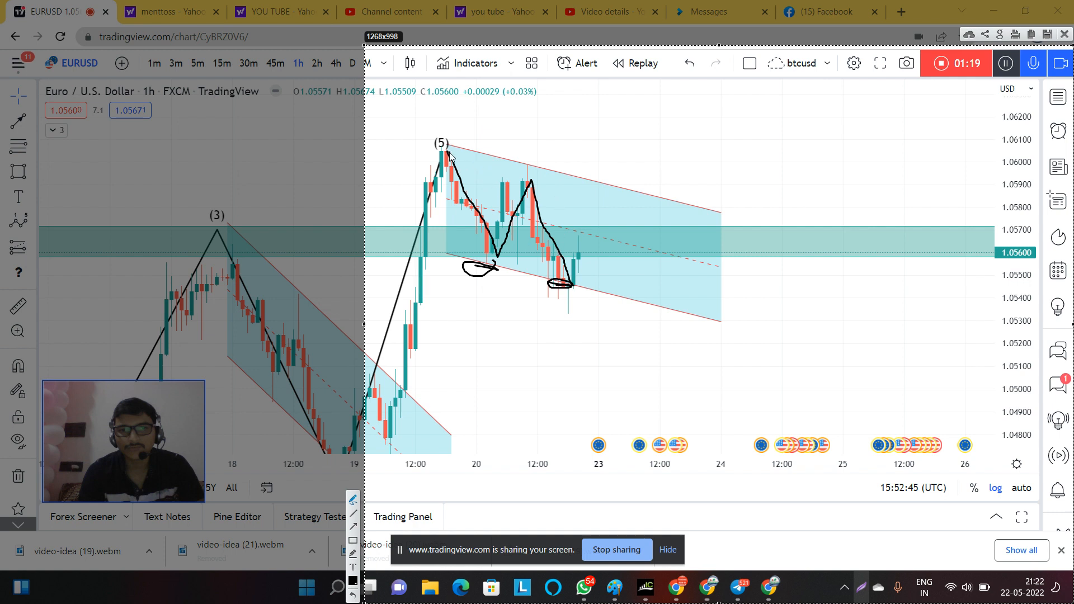
pyautogui.moveTo(571, 291)
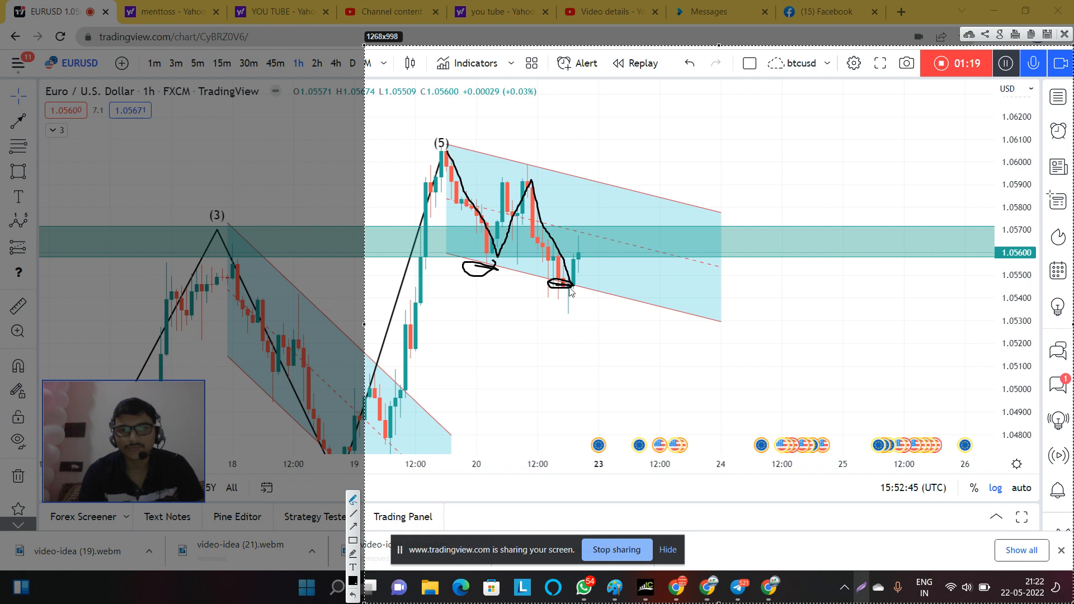
pyautogui.moveTo(620, 277)
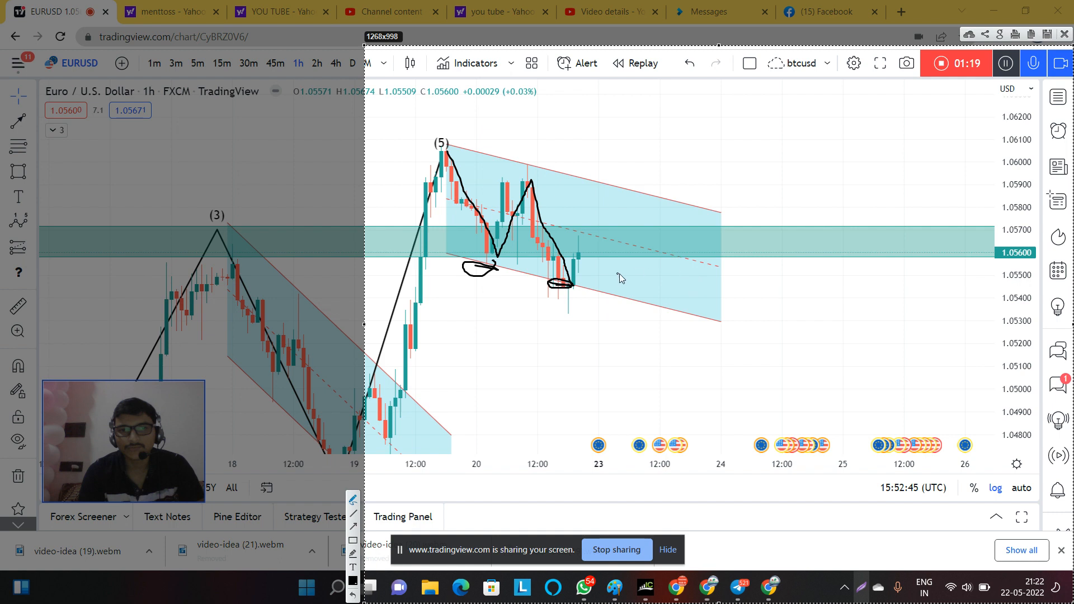
pyautogui.moveTo(588, 210)
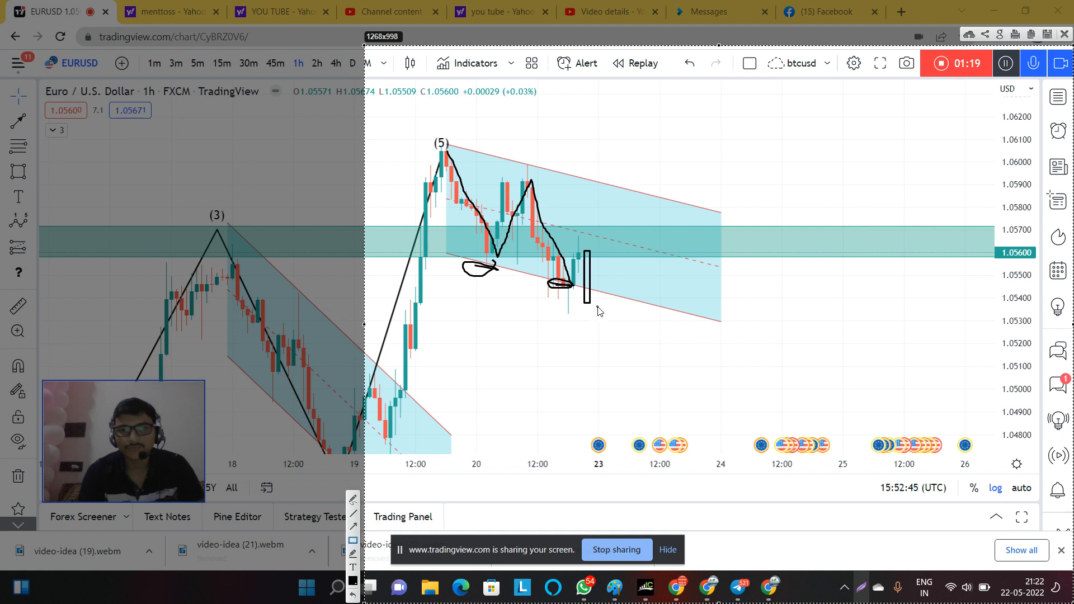
pyautogui.moveTo(573, 277)
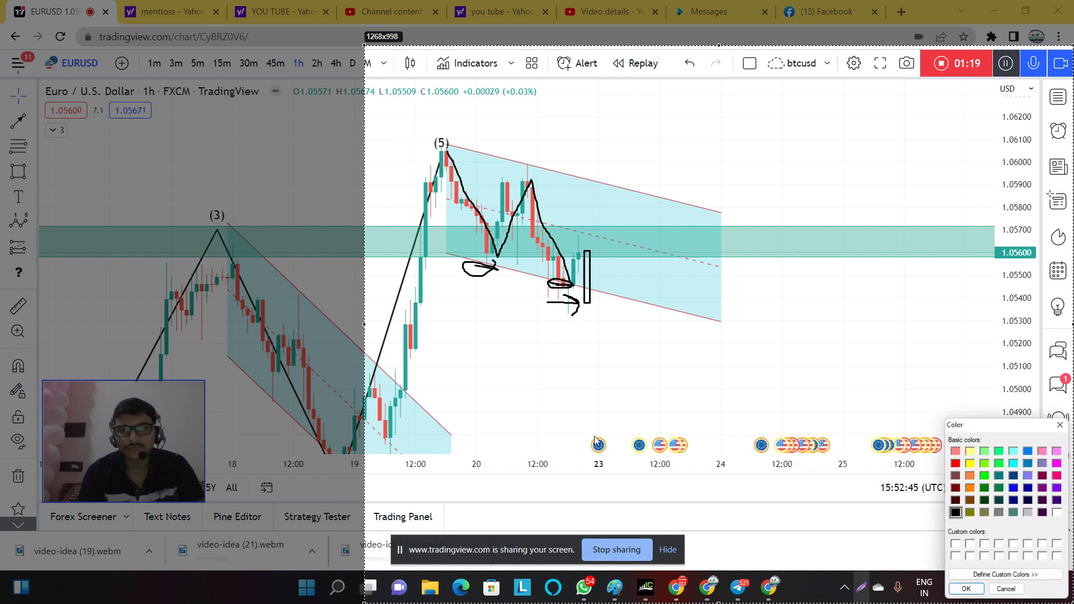
# Set the annotation pen colour to red for the drop-and-rally scenario sketch.
pyautogui.click(954, 463)
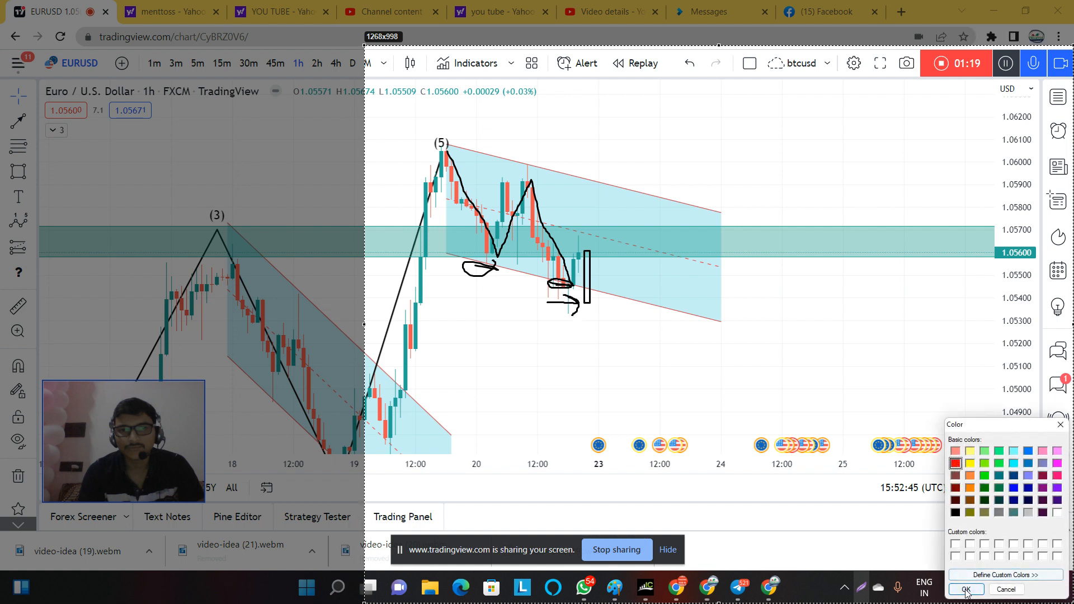
pyautogui.click(964, 589)
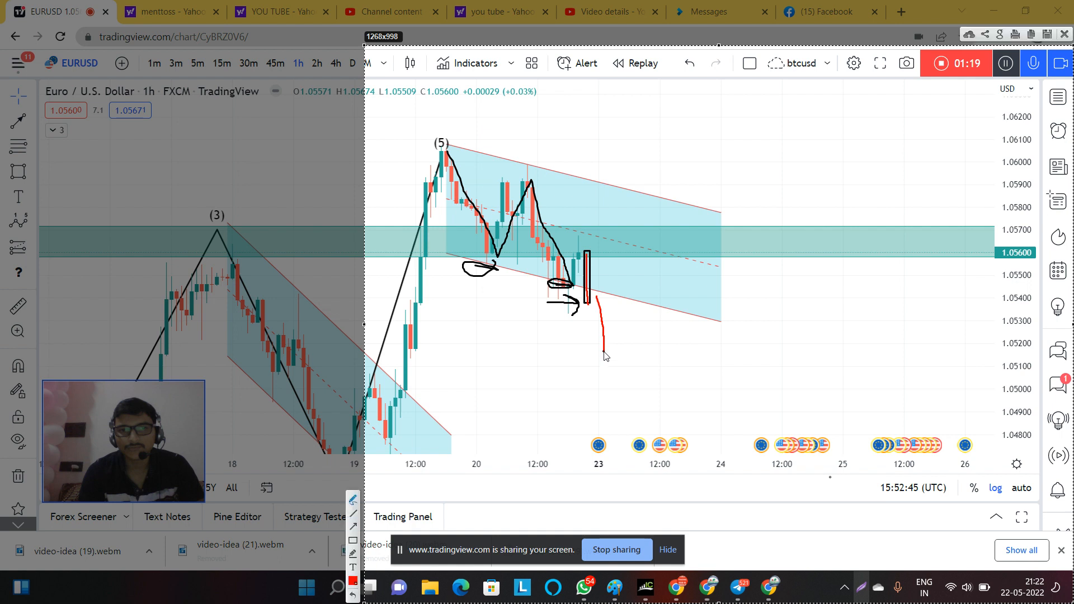
pyautogui.moveTo(436, 153)
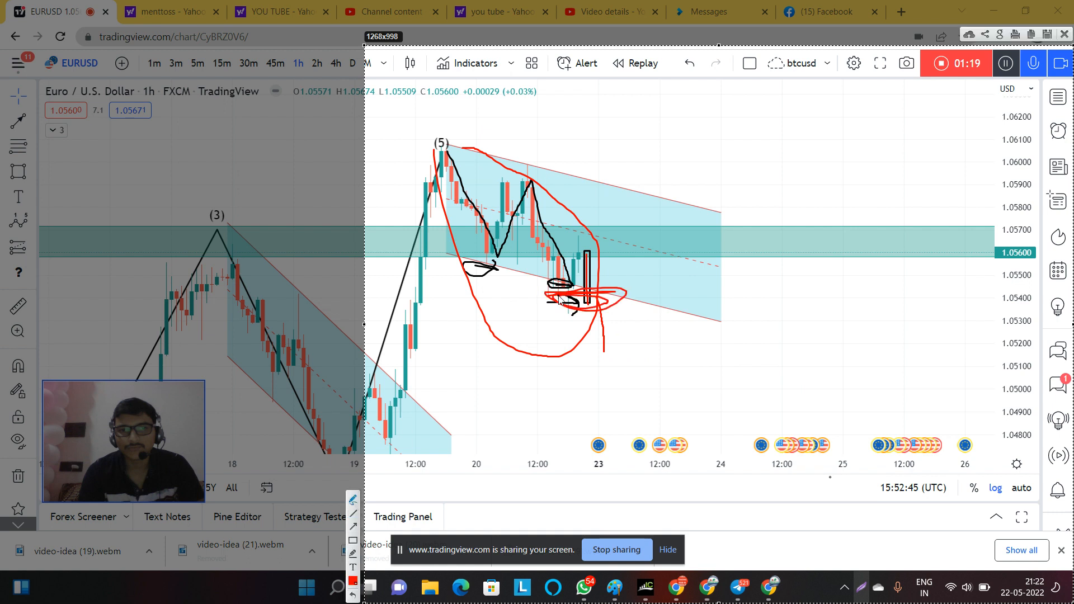
pyautogui.moveTo(728, 316)
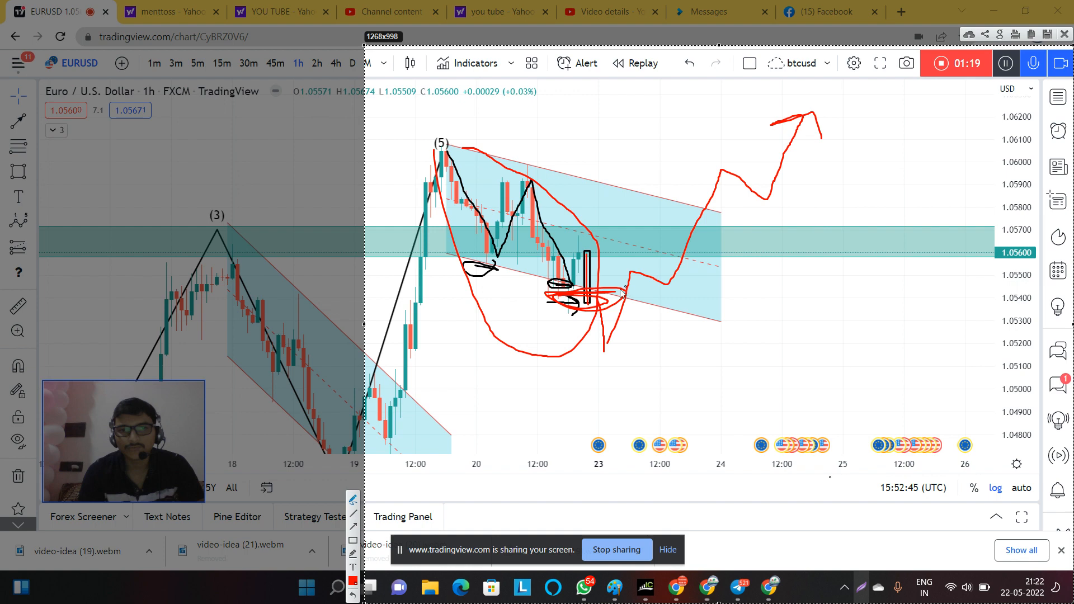
pyautogui.moveTo(874, 288)
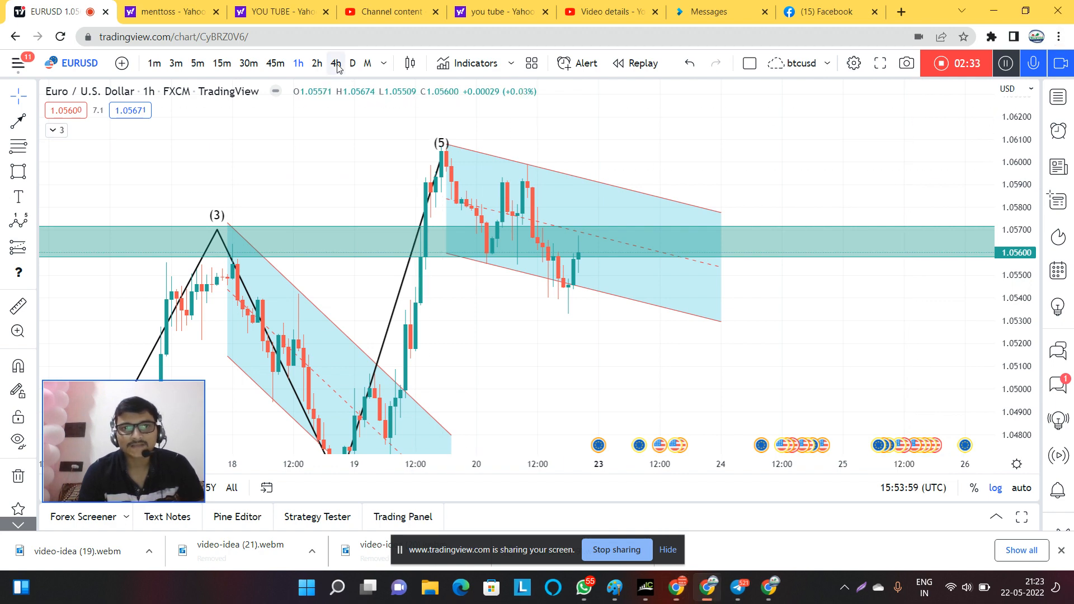
# Switch to the 4-hour timeframe for the upward arrow into the resistance zone near 1.07500.
pyautogui.click(336, 63)
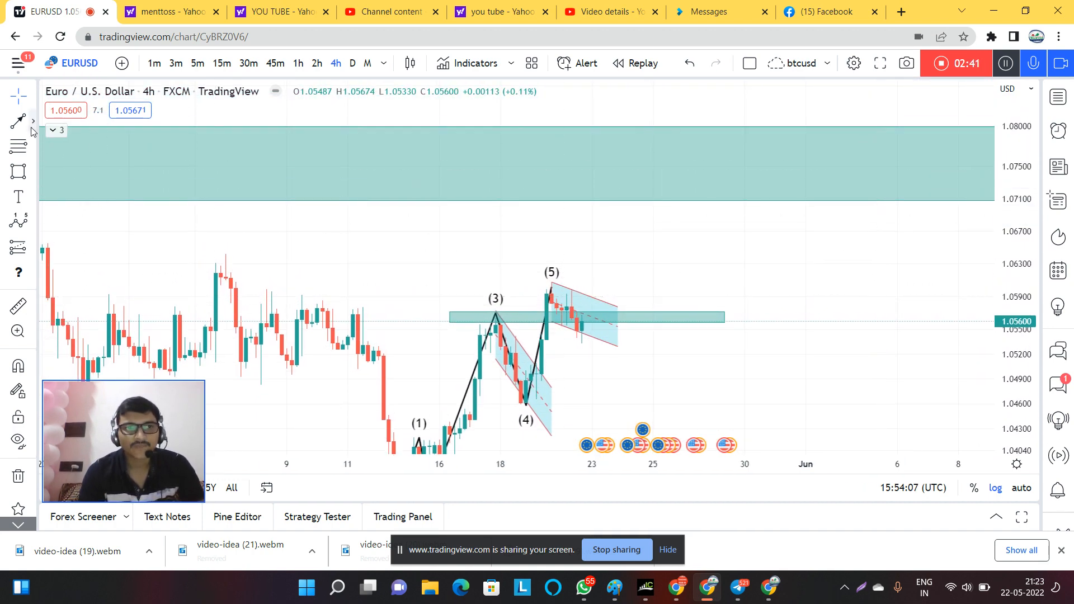
pyautogui.moveTo(630, 341)
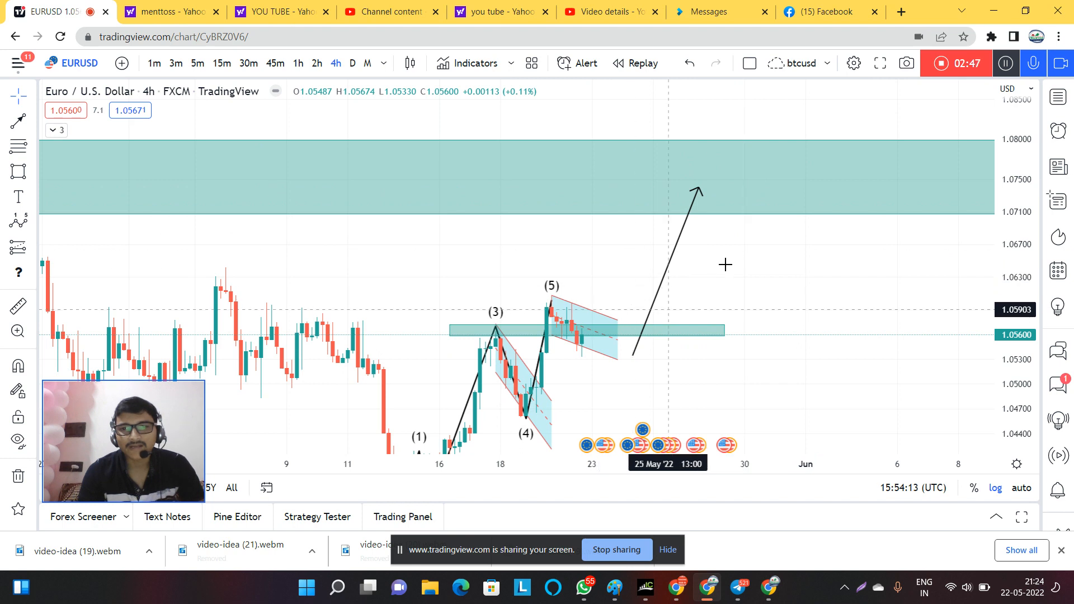
pyautogui.moveTo(636, 227)
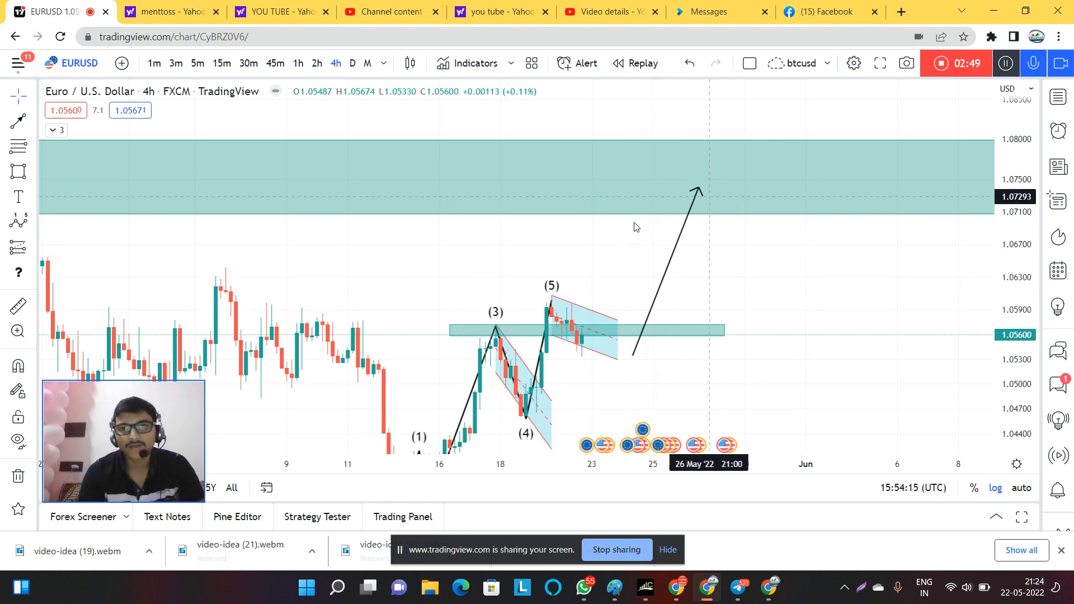
pyautogui.moveTo(690, 235)
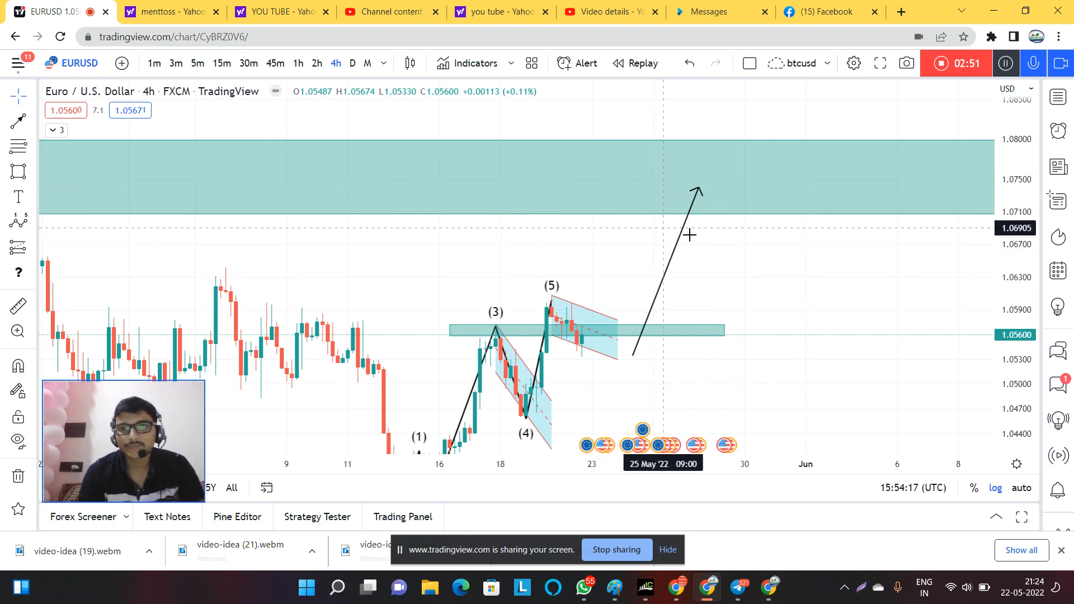
pyautogui.moveTo(689, 310)
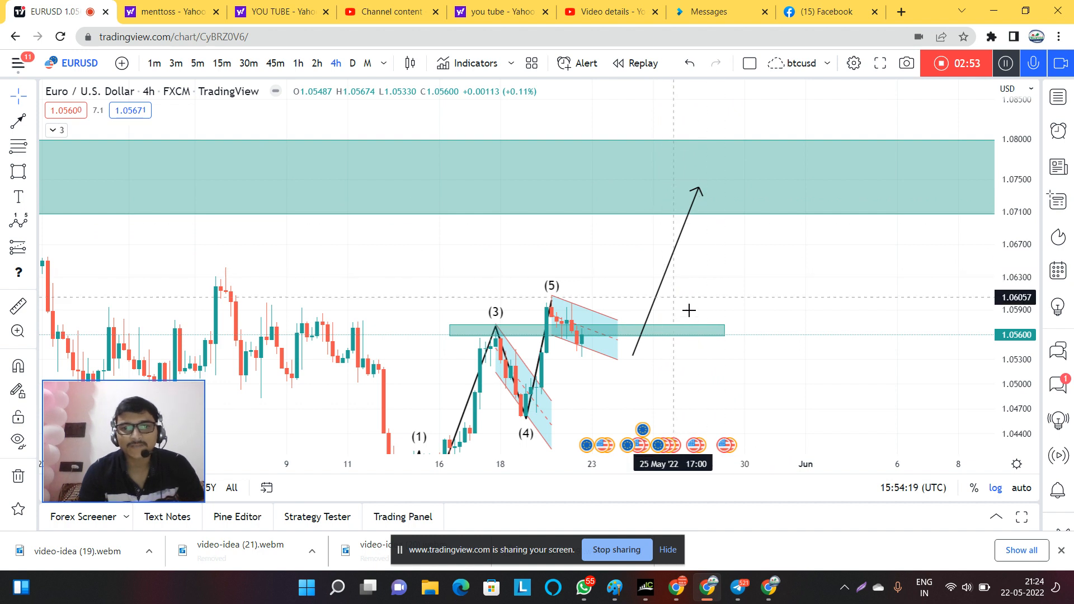
pyautogui.moveTo(413, 152)
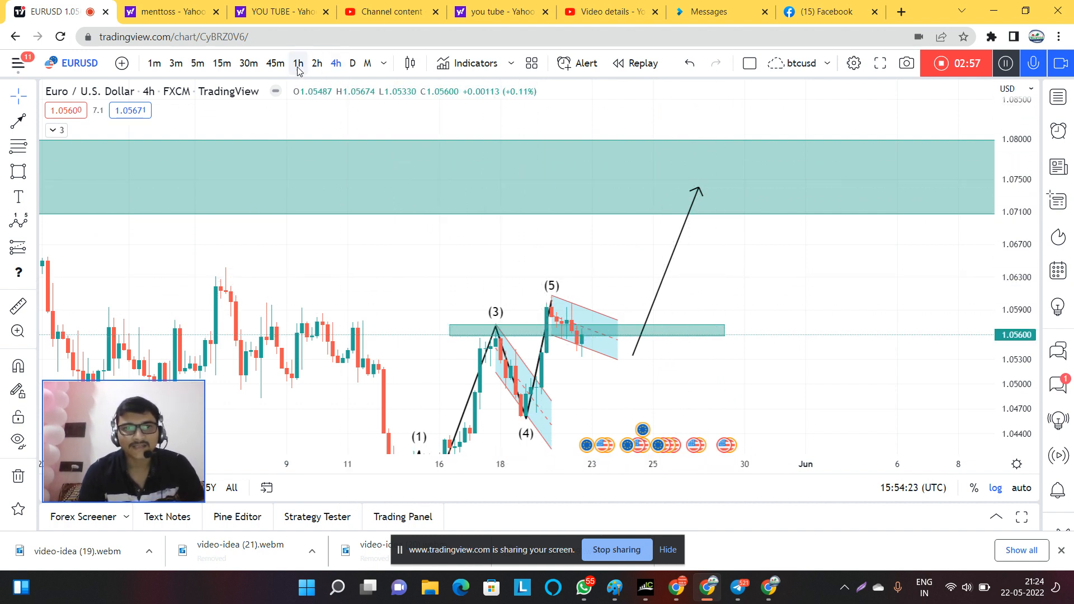
# Return to the 1-hour timeframe for the small box above the latest candles.
pyautogui.click(298, 63)
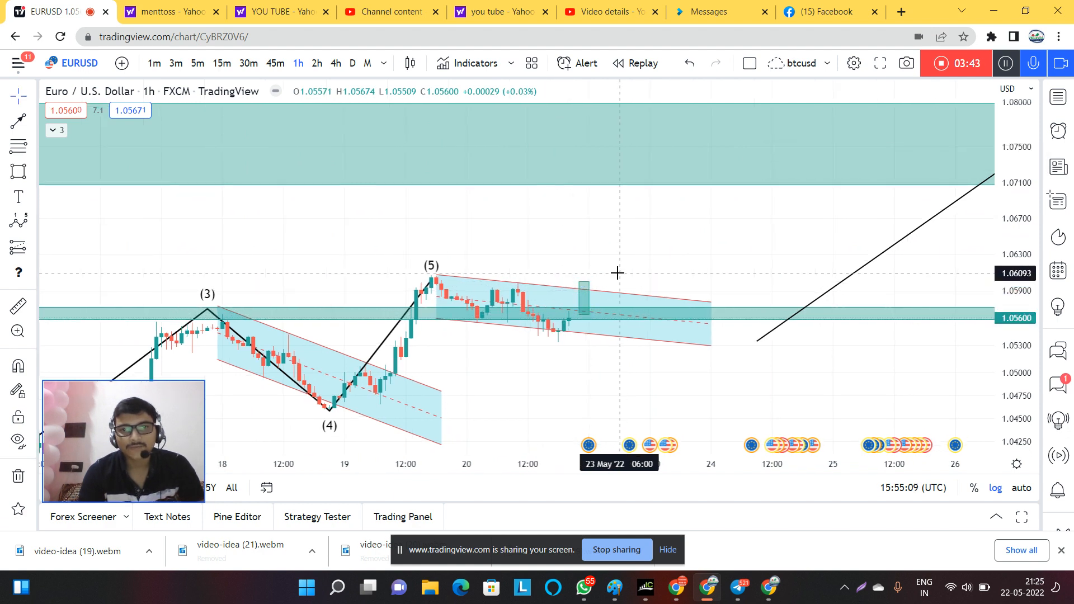
pyautogui.moveTo(860, 587)
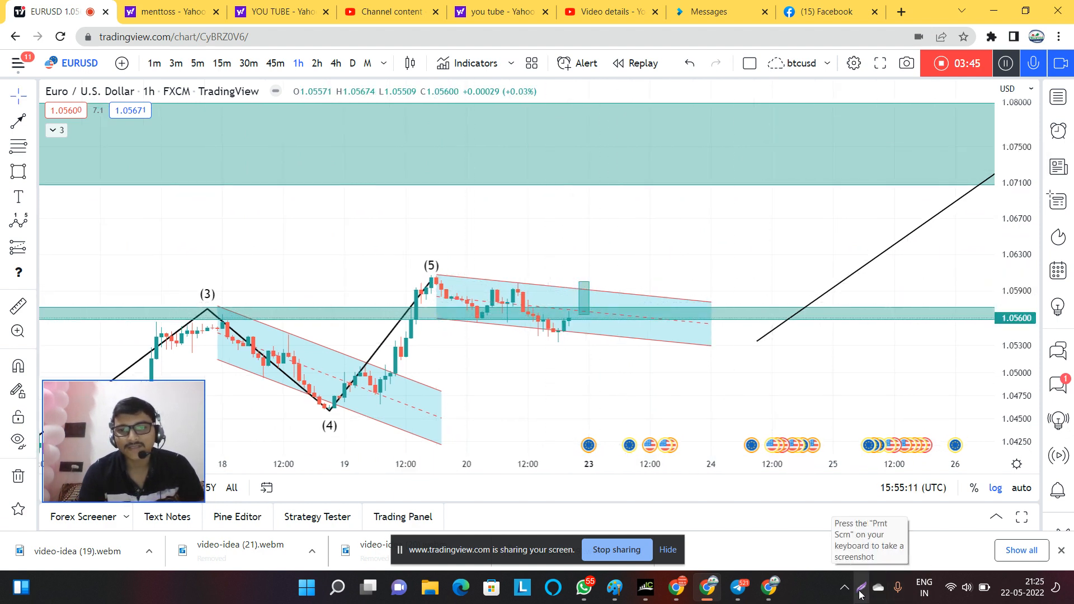